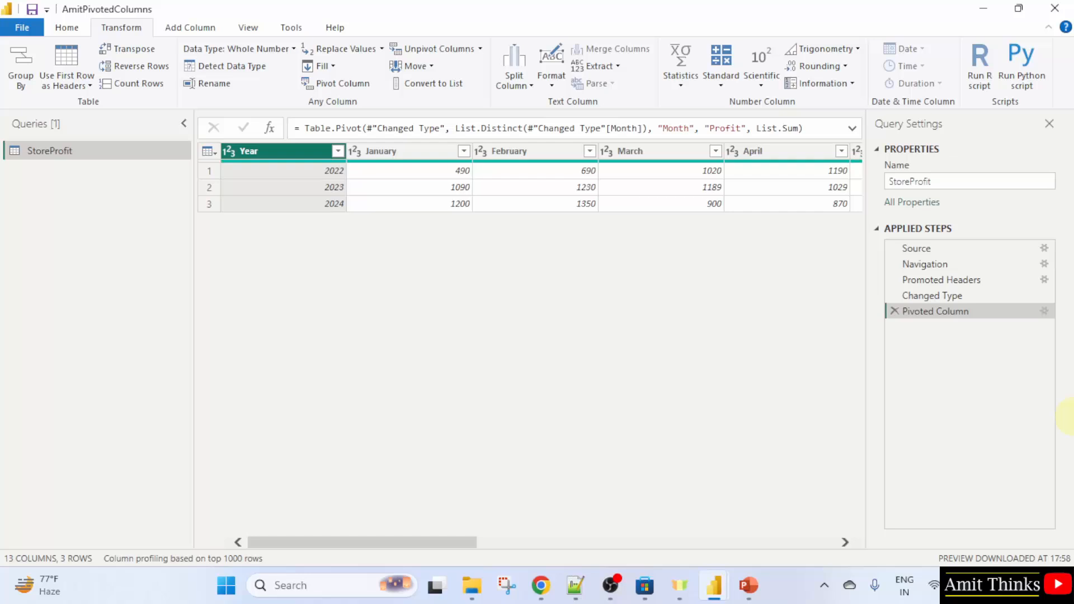
mouse_move(726, 346)
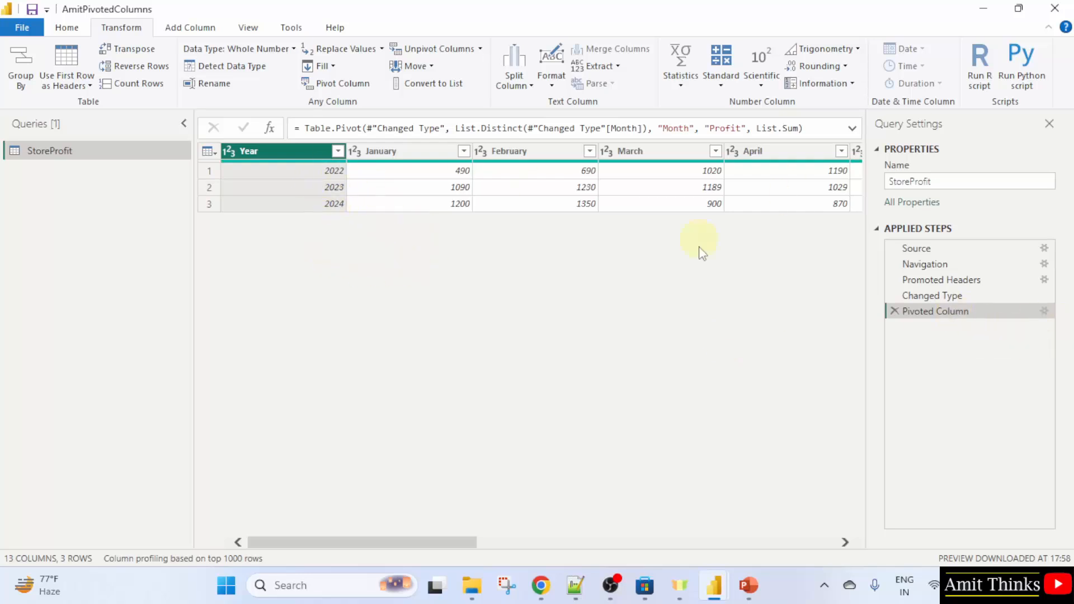
mouse_move(327, 254)
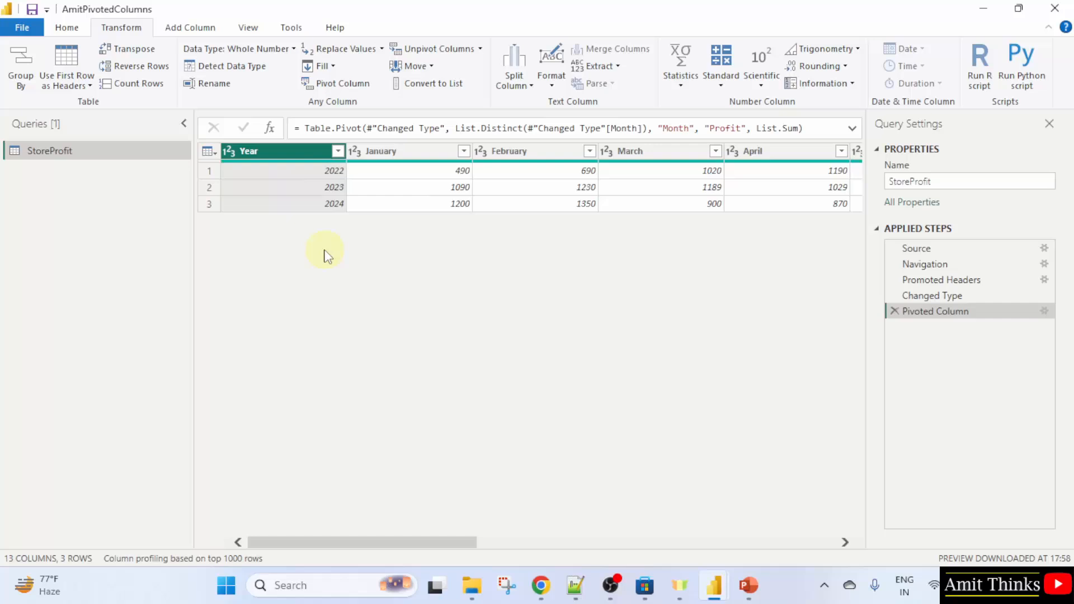
mouse_move(418, 177)
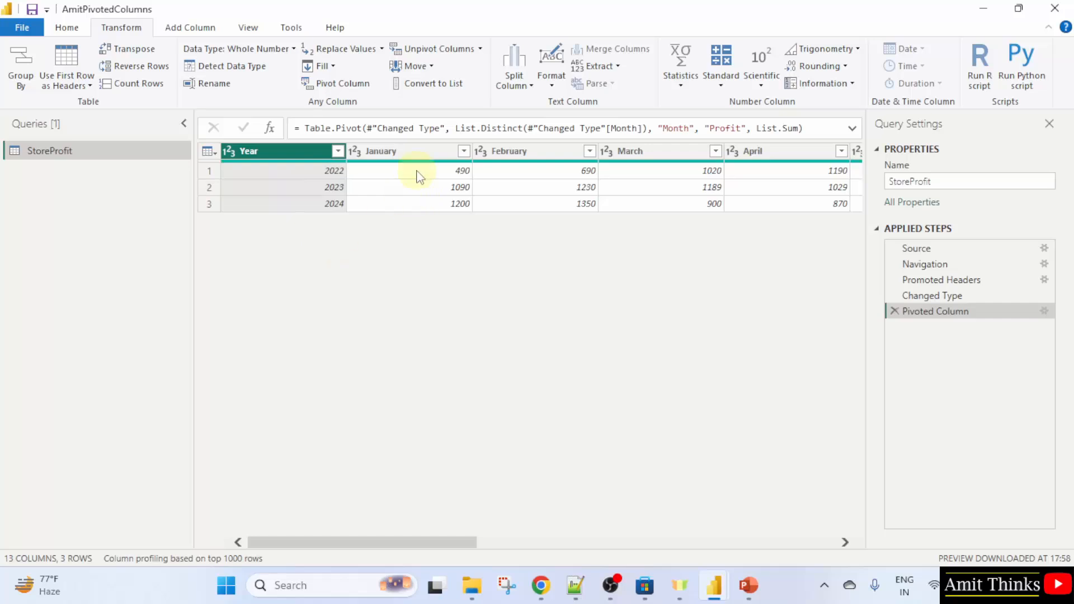
mouse_move(326, 56)
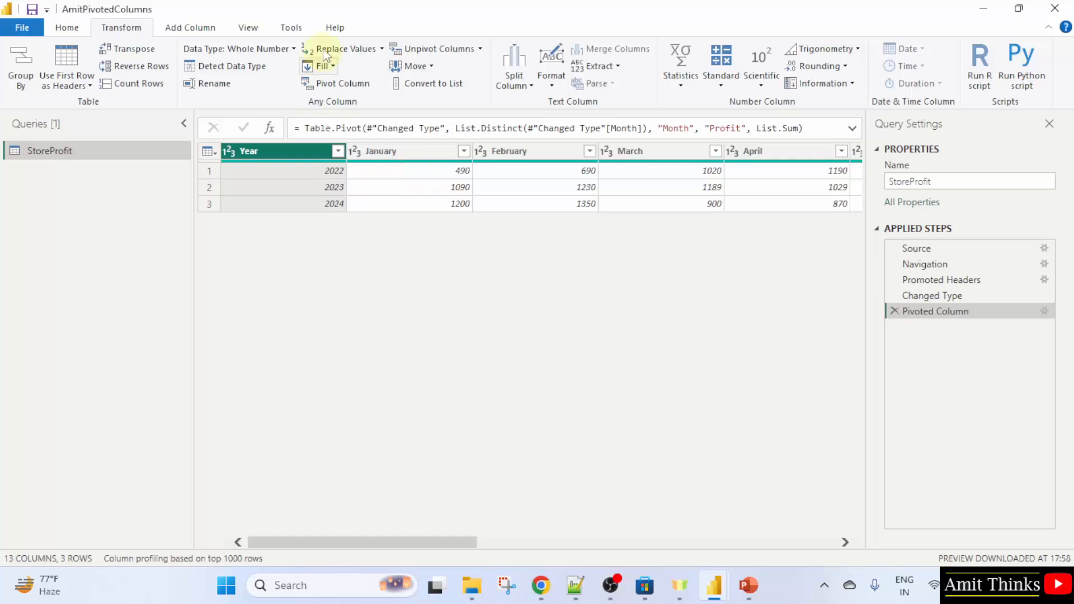
Step: Show the Add Column ribbon tools in Power Query Editor
left_click(190, 27)
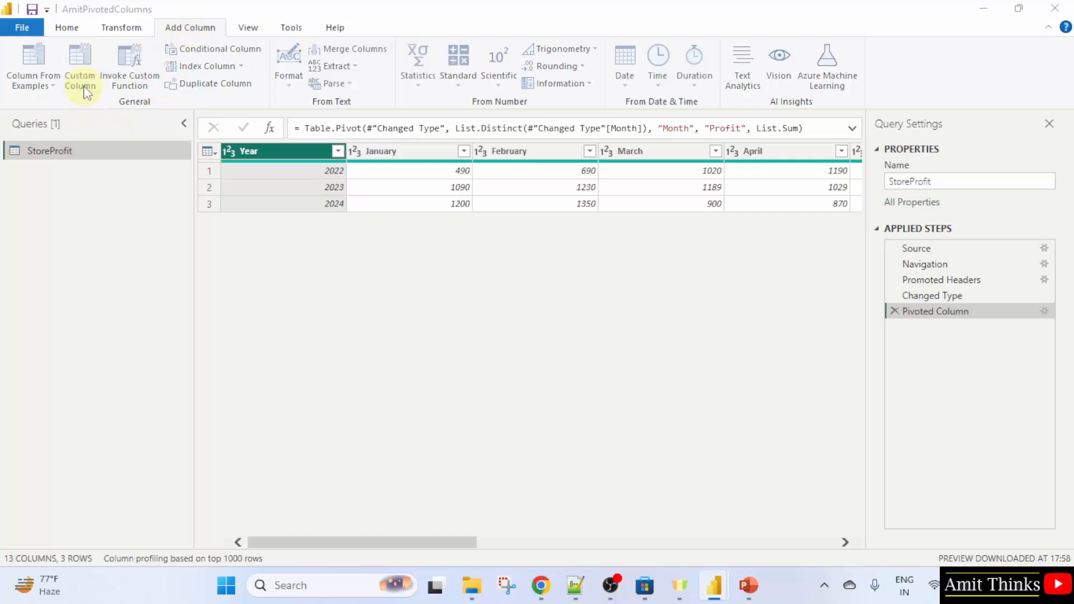
Step: Begin a new custom column on StoreProfit named ProfitQuarter1
left_click(79, 65)
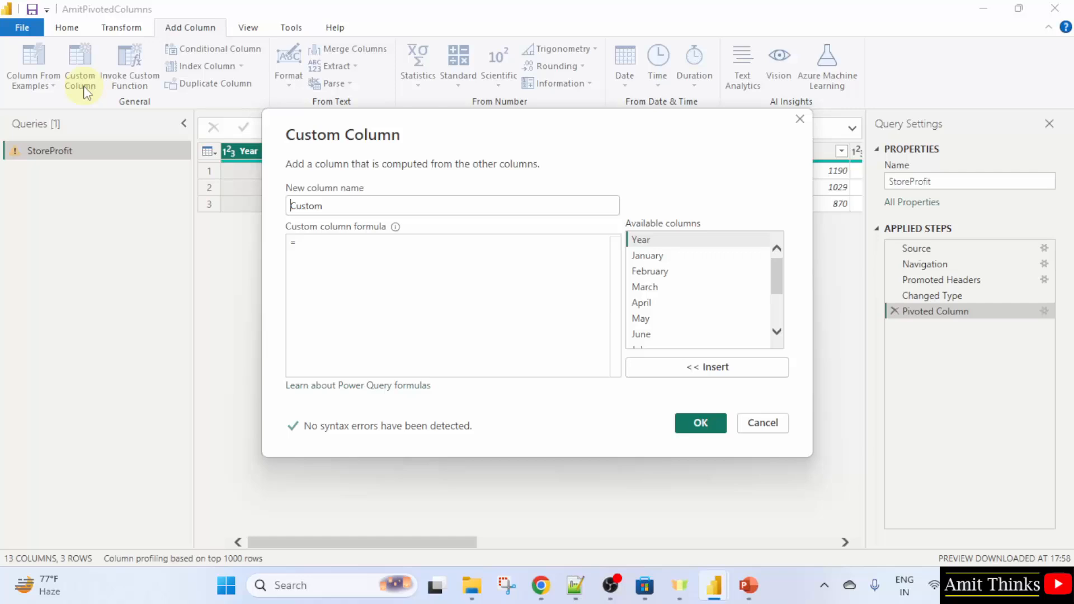
type("P")
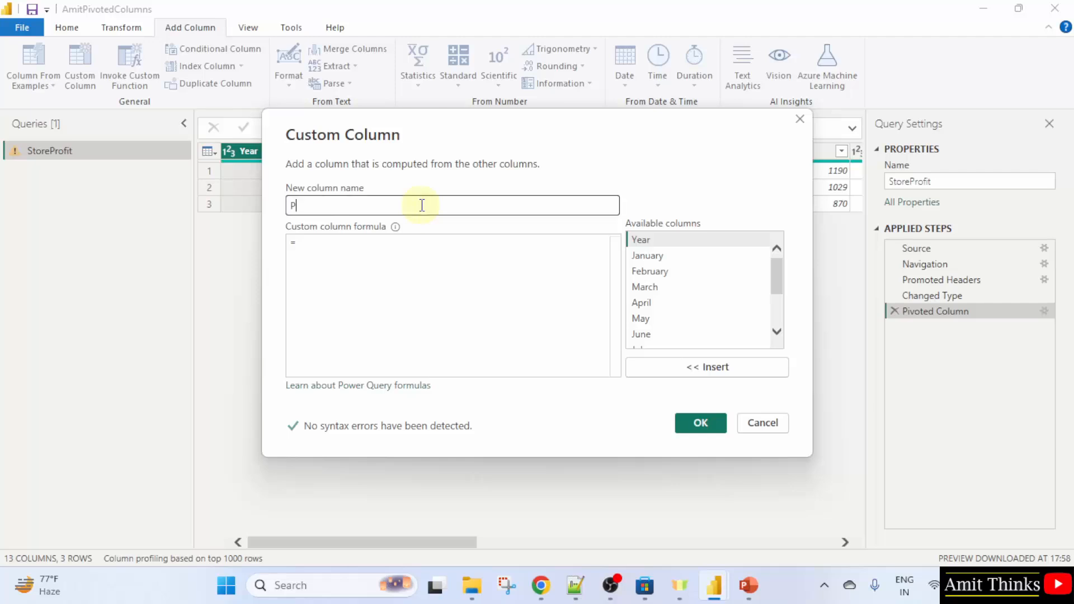
type("rofit")
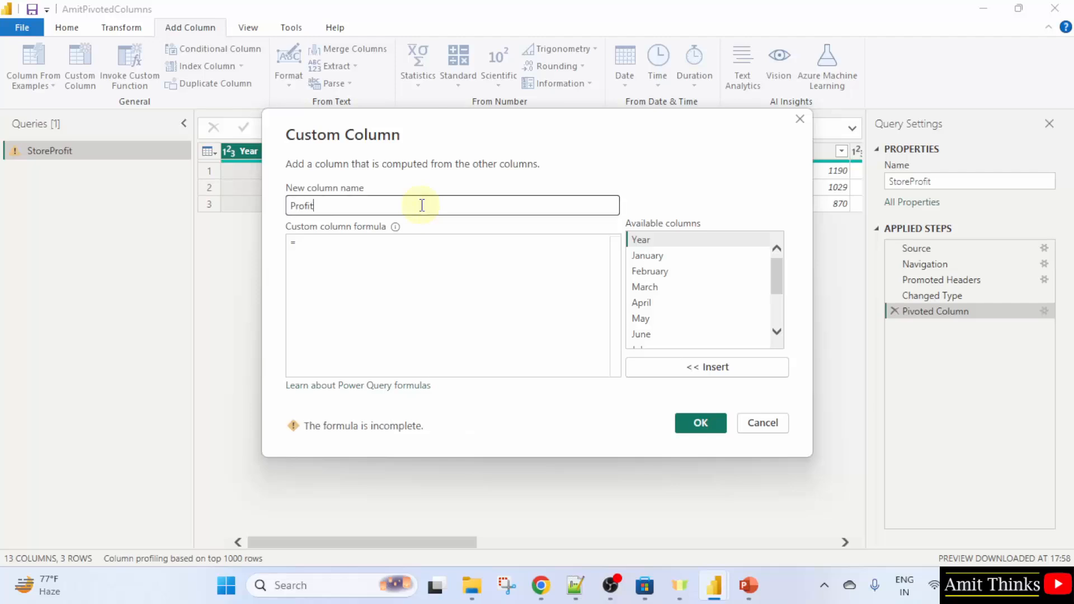
type("Q")
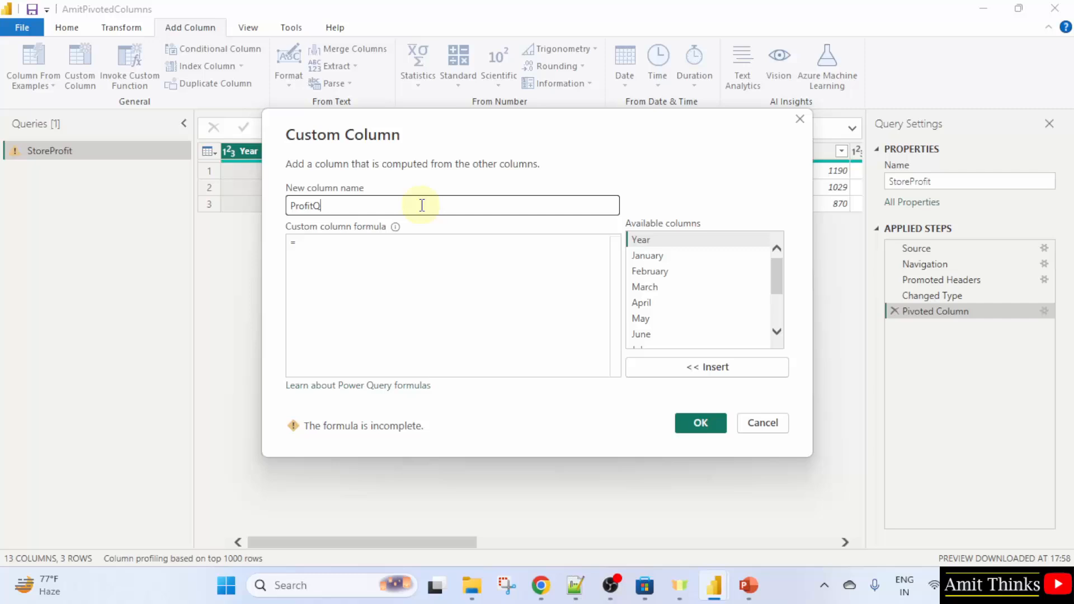
type("uarter1")
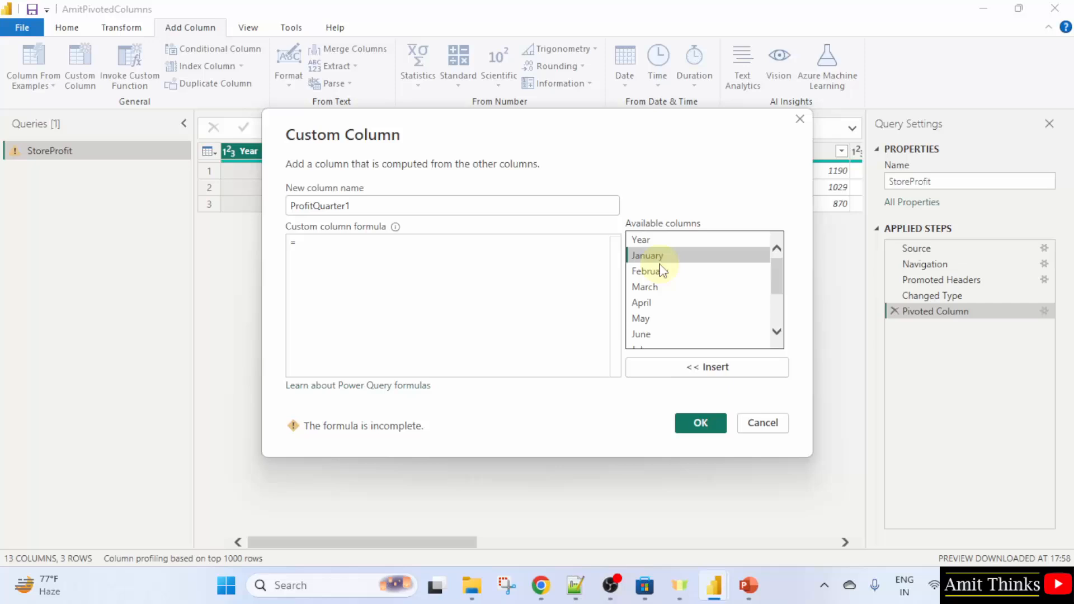
mouse_move(666, 277)
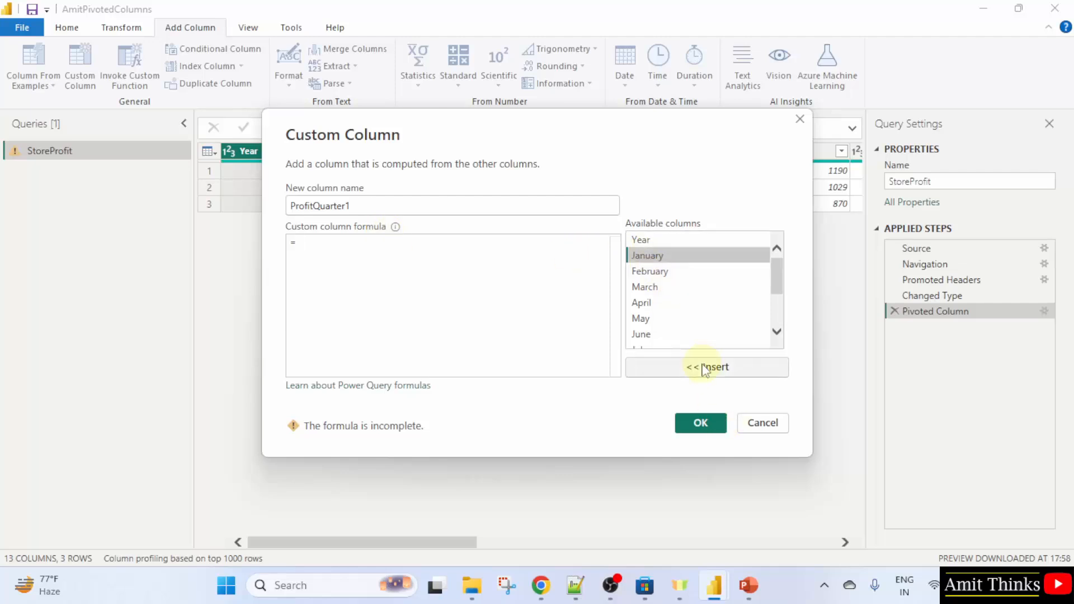
Step: Build the formula January + February + March and create the ProfitQuarter1 column
left_click(706, 367)
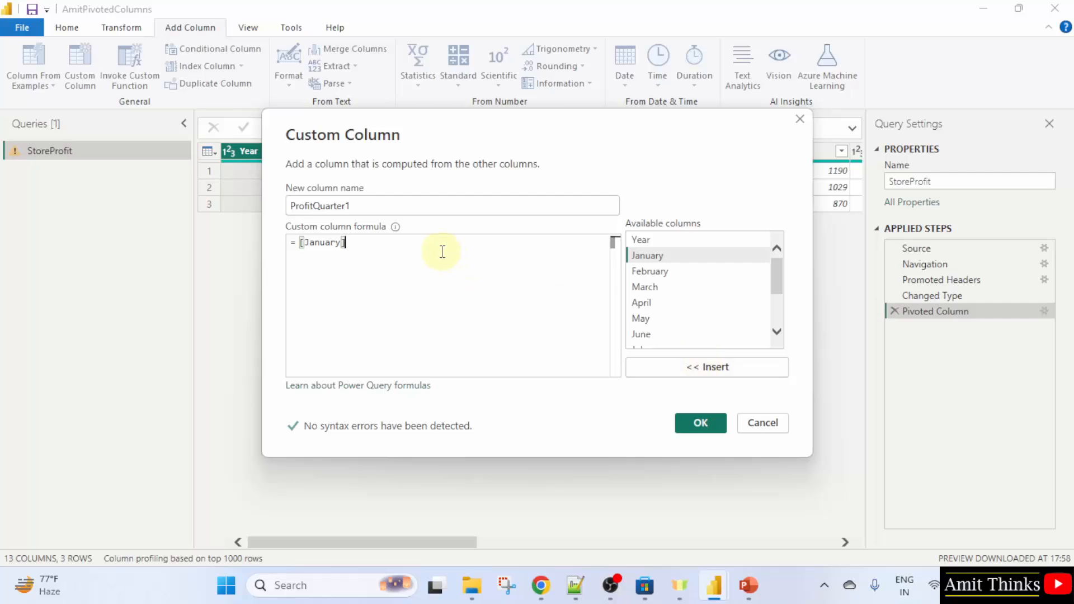
type("+")
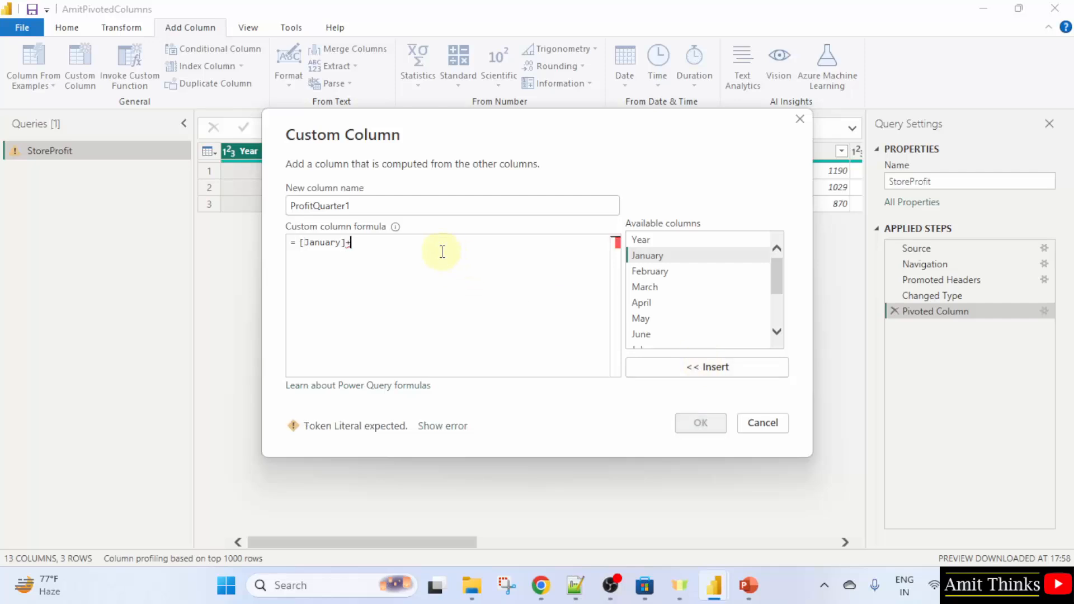
left_click(648, 271)
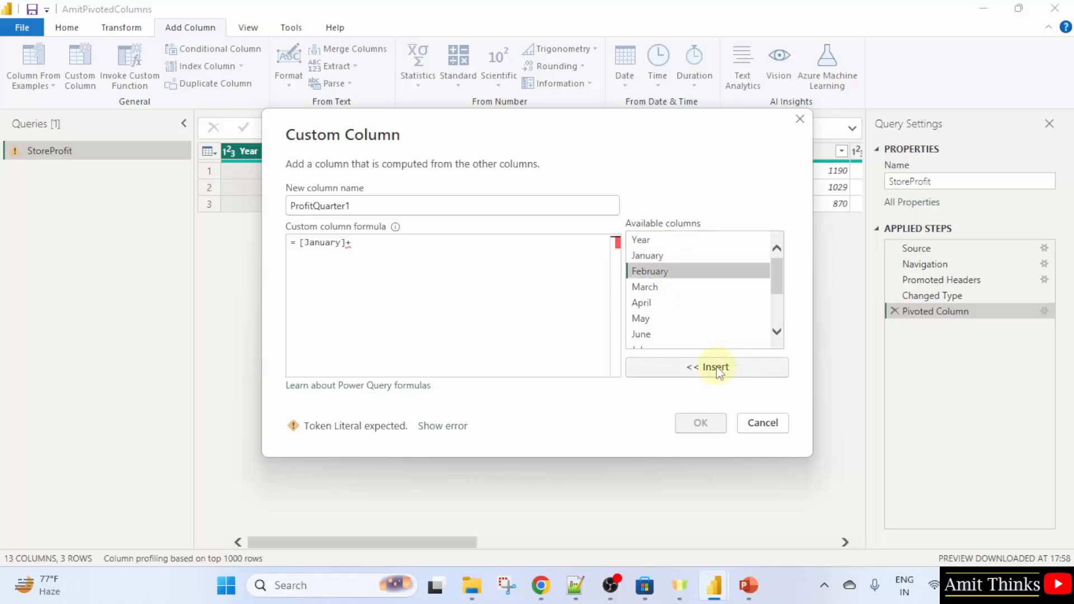
left_click(706, 367)
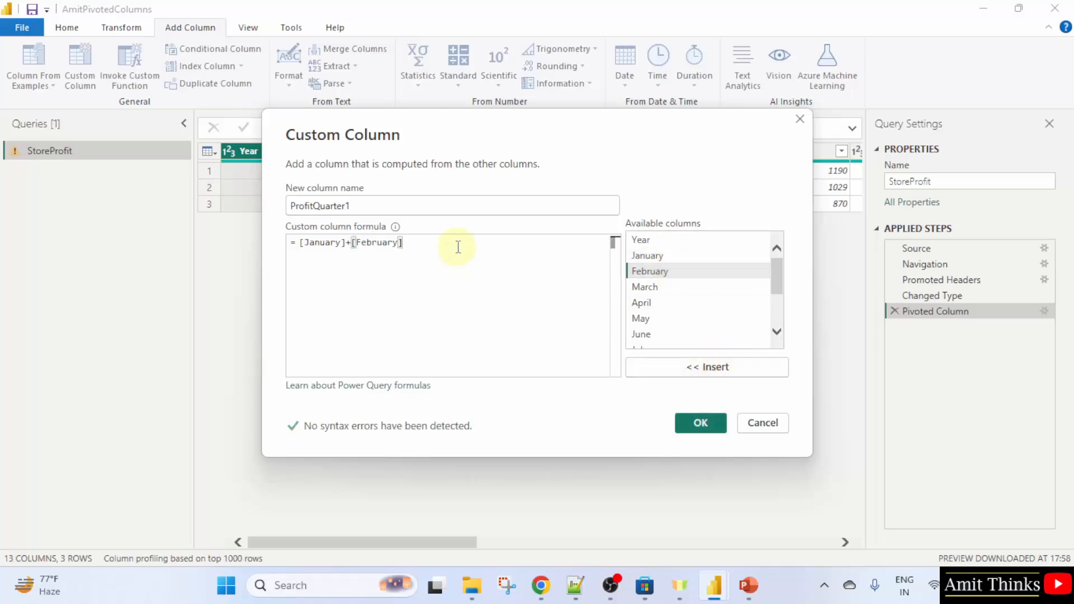
type("+[March")
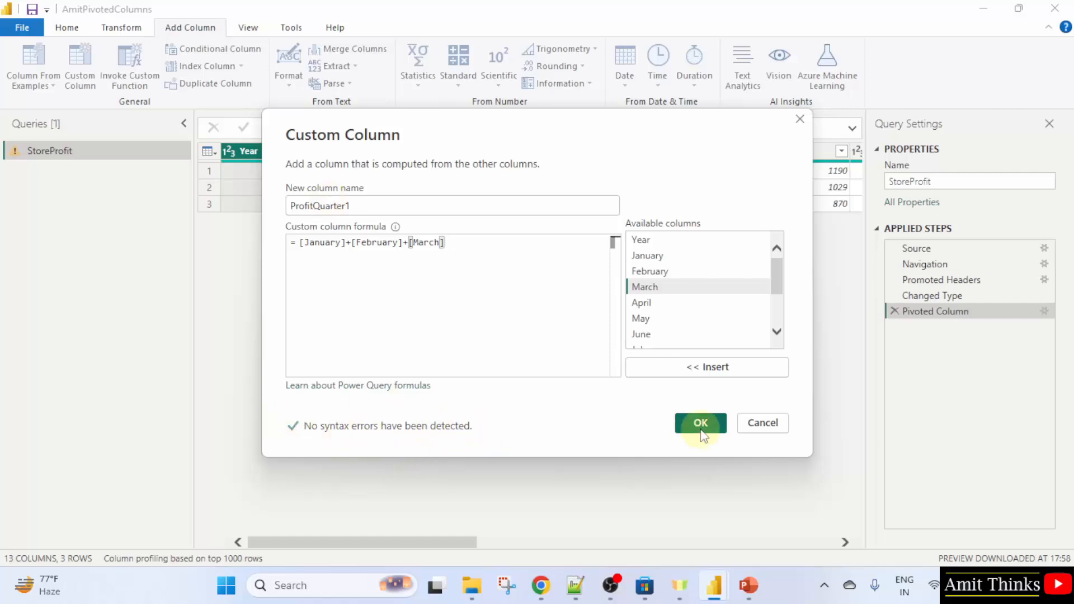
left_click(700, 423)
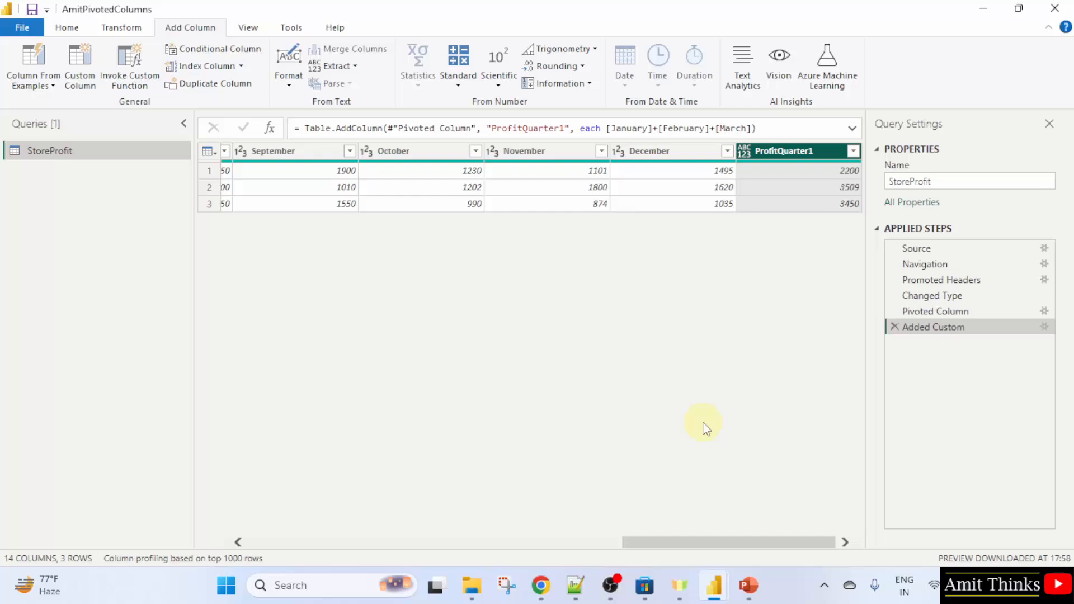
mouse_move(791, 199)
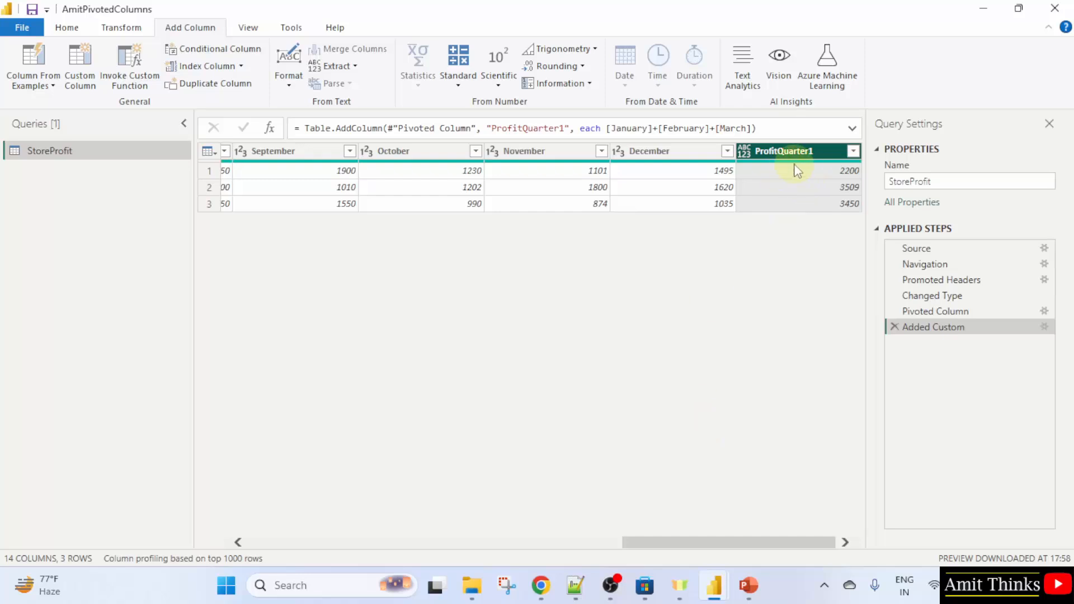
mouse_move(791, 192)
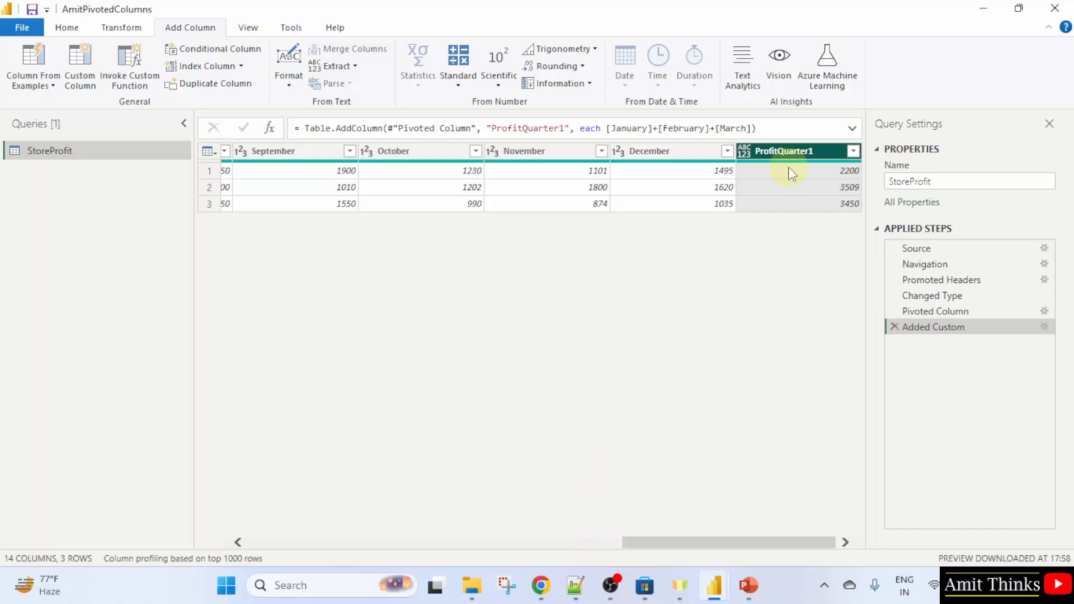
mouse_move(798, 172)
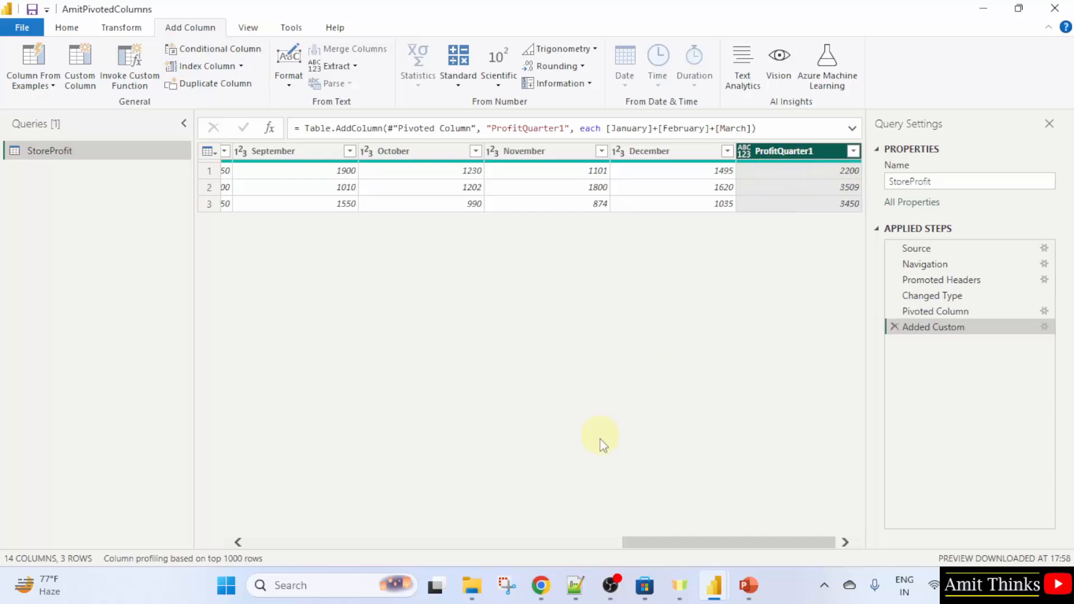
scroll("left", 3)
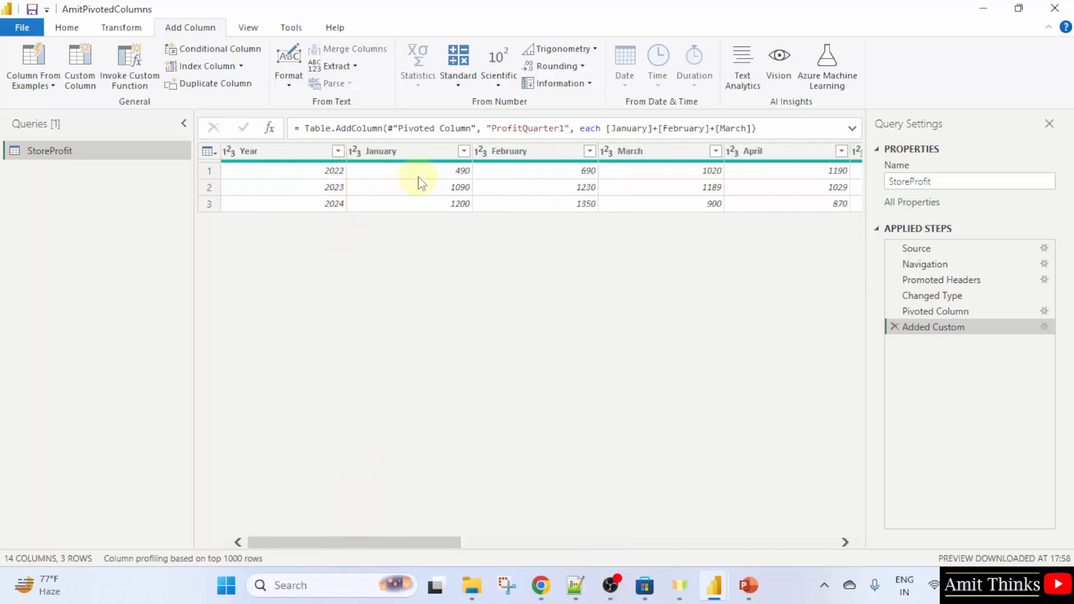
mouse_move(745, 177)
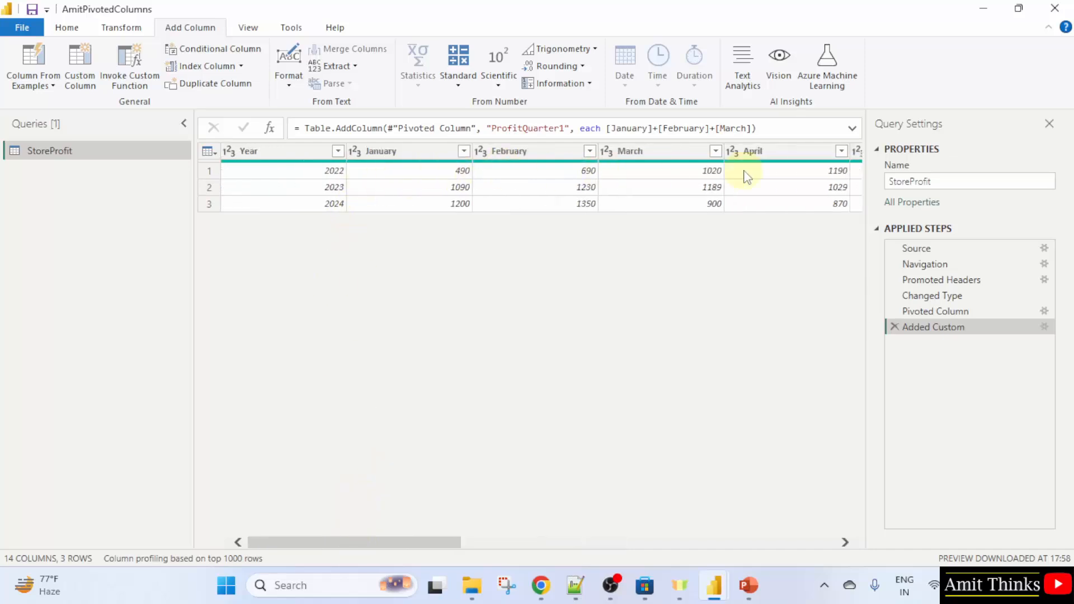
mouse_move(564, 172)
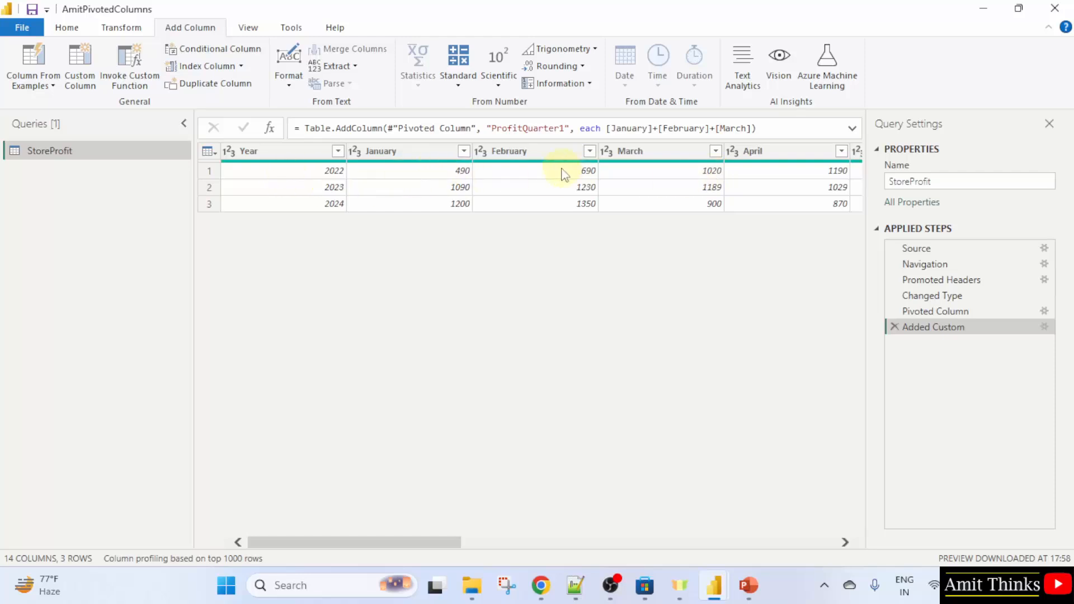
mouse_move(458, 200)
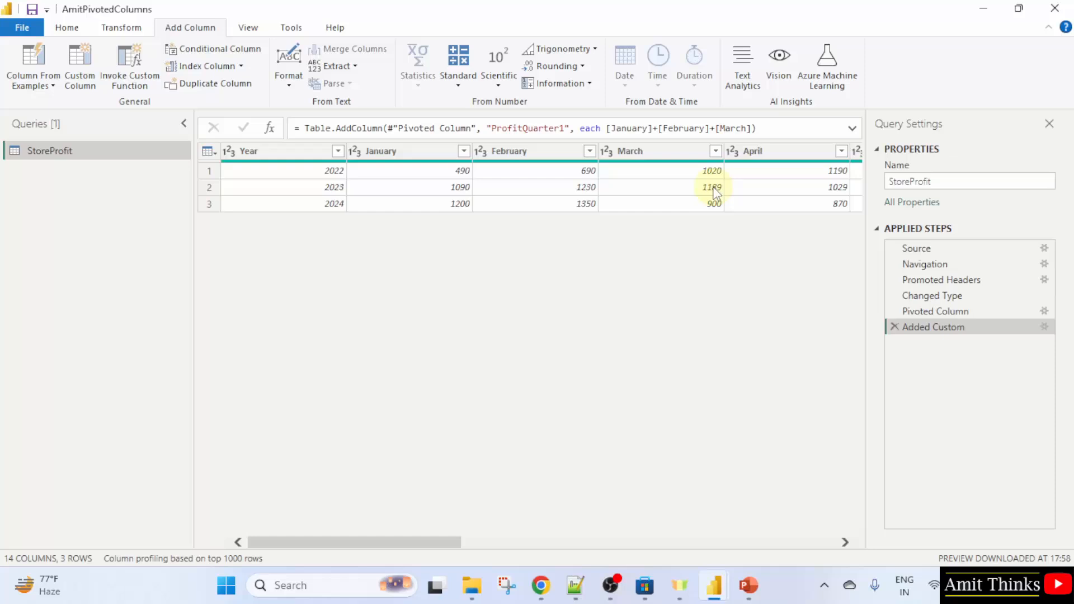
mouse_move(341, 199)
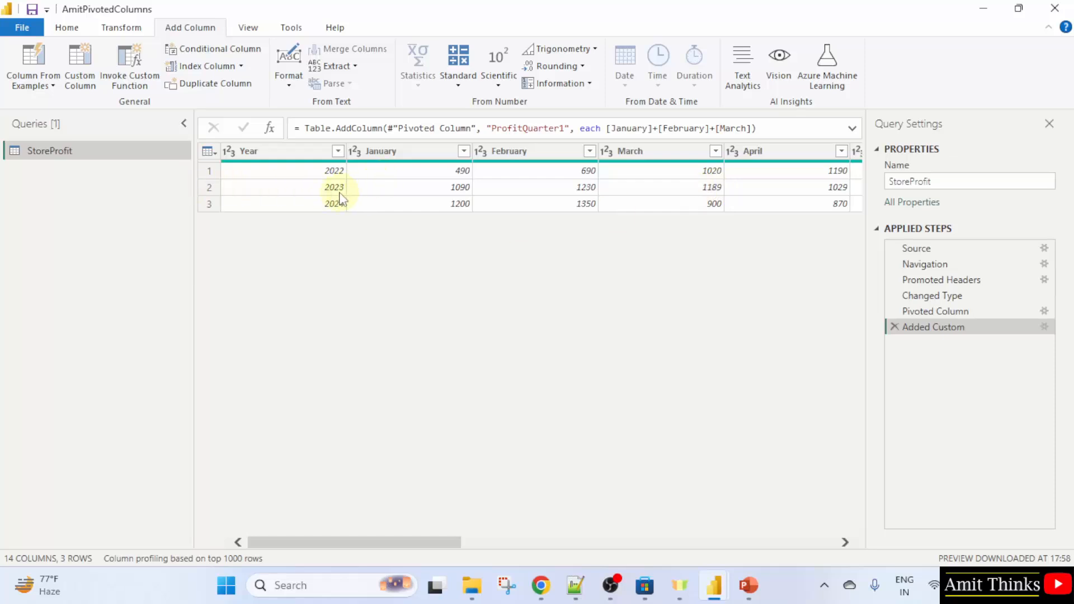
mouse_move(648, 414)
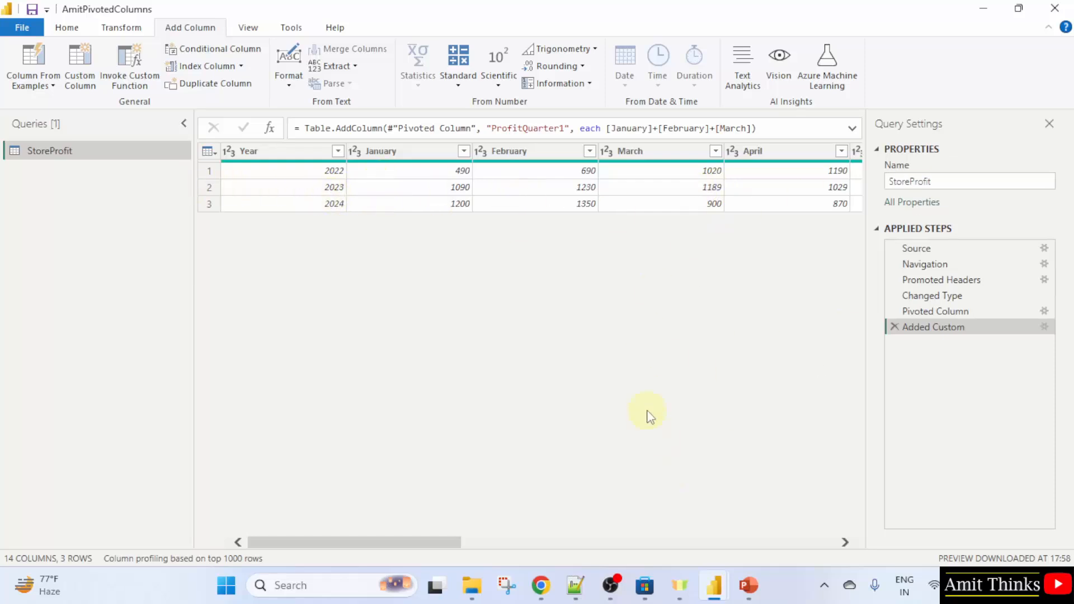
scroll("right", 3)
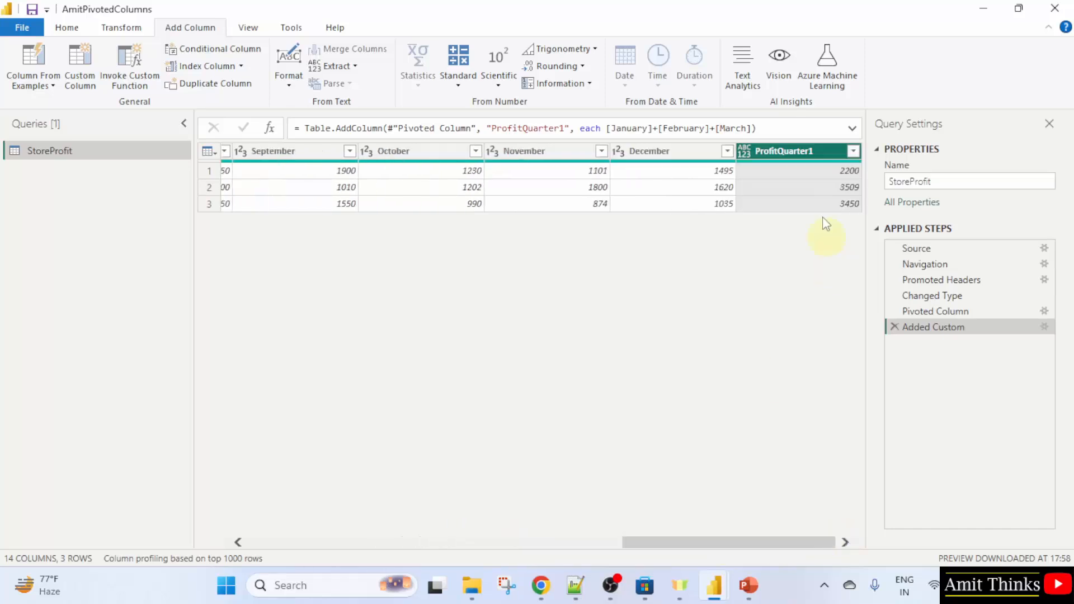
mouse_move(261, 204)
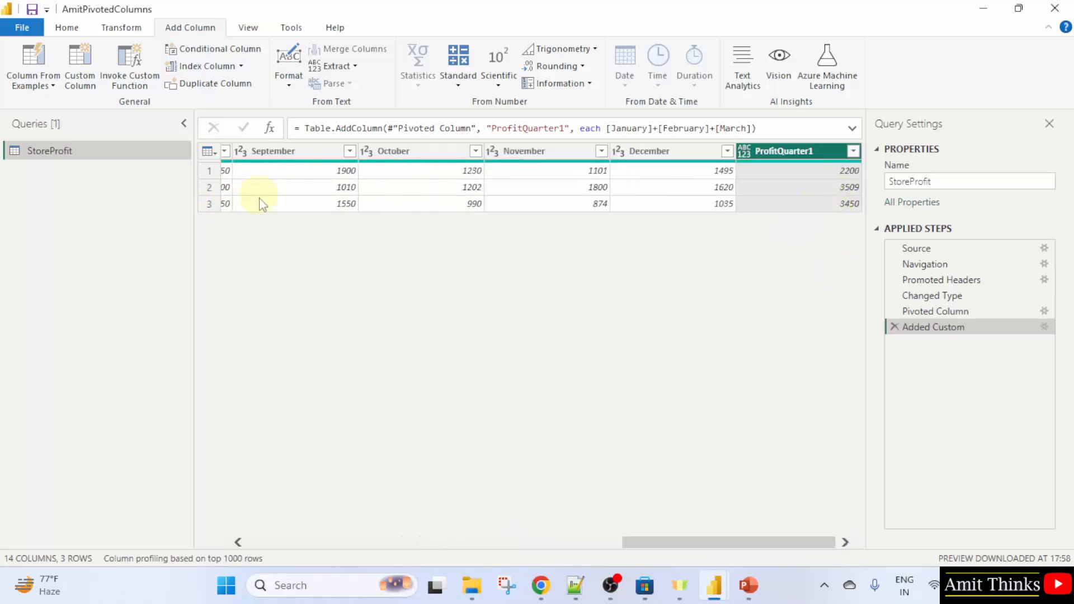
scroll("left", 3)
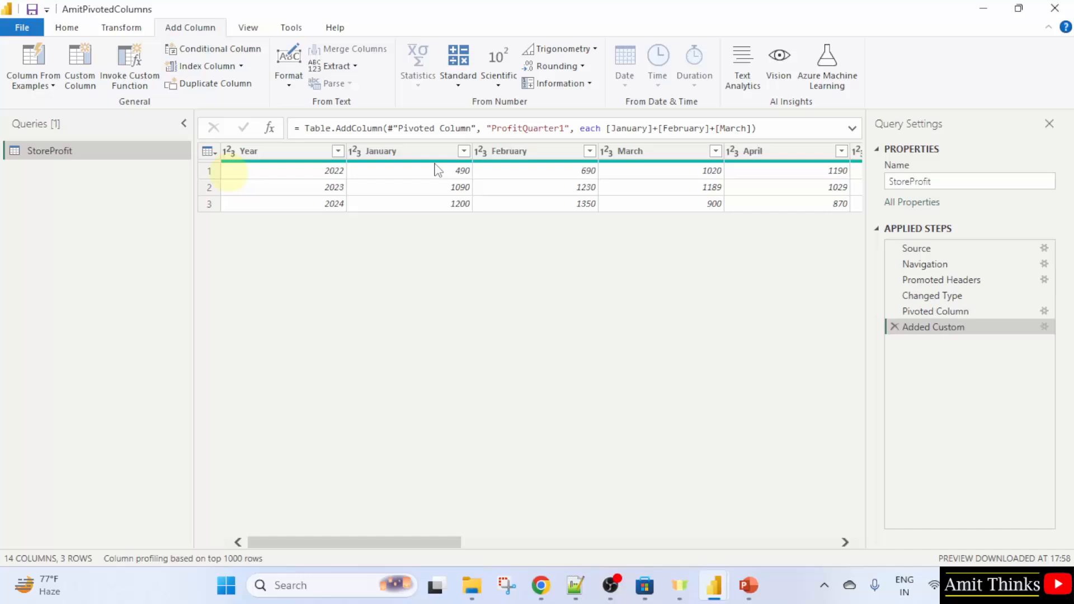
mouse_move(978, 352)
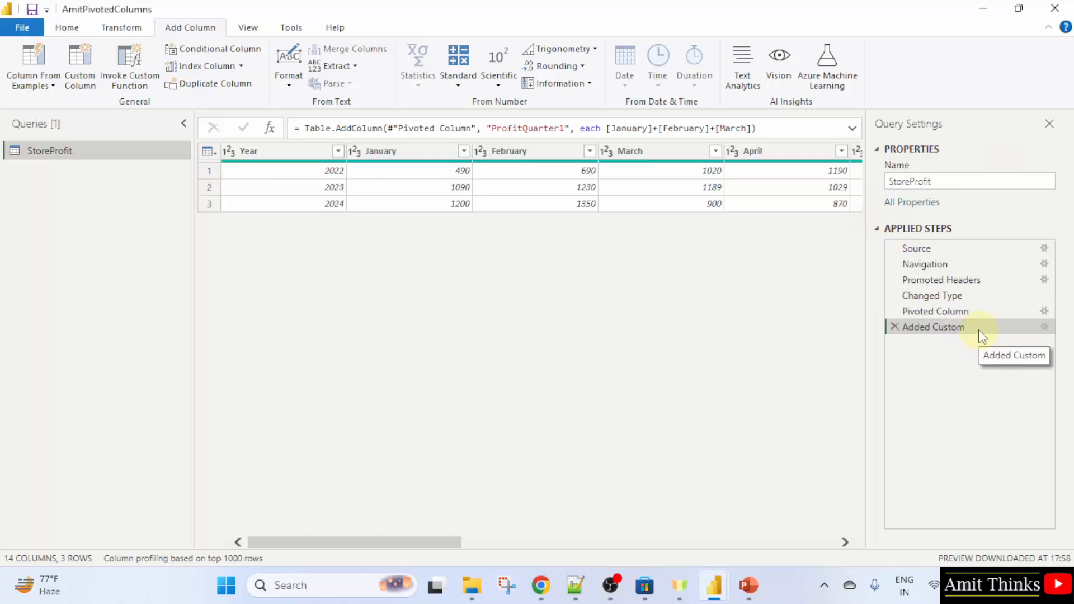
mouse_move(946, 358)
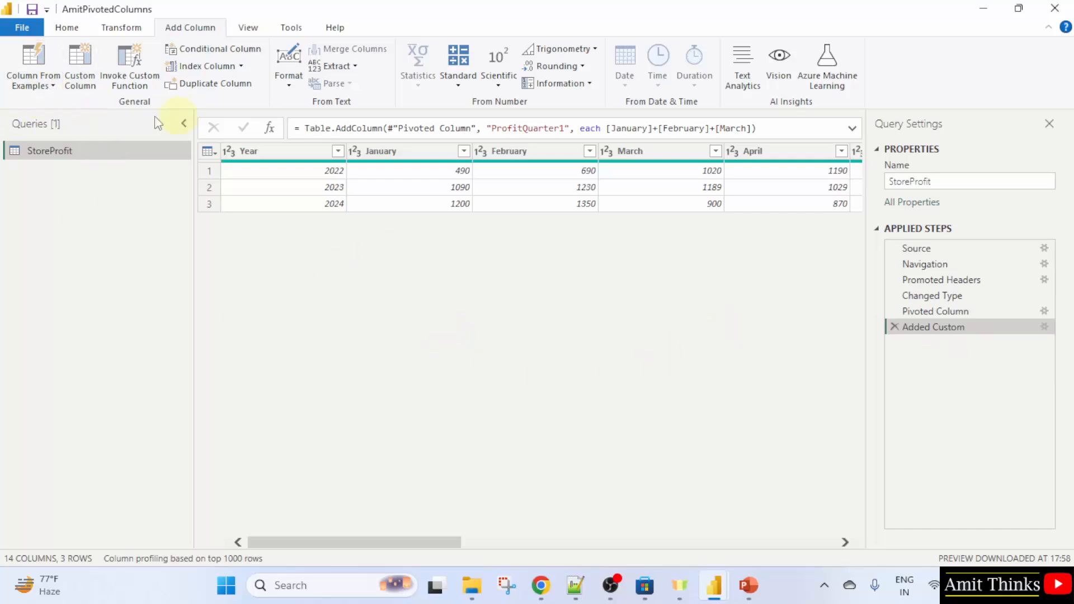
Step: Apply pending query changes and save the report as AmitCustomColumns.pbix
left_click(22, 27)
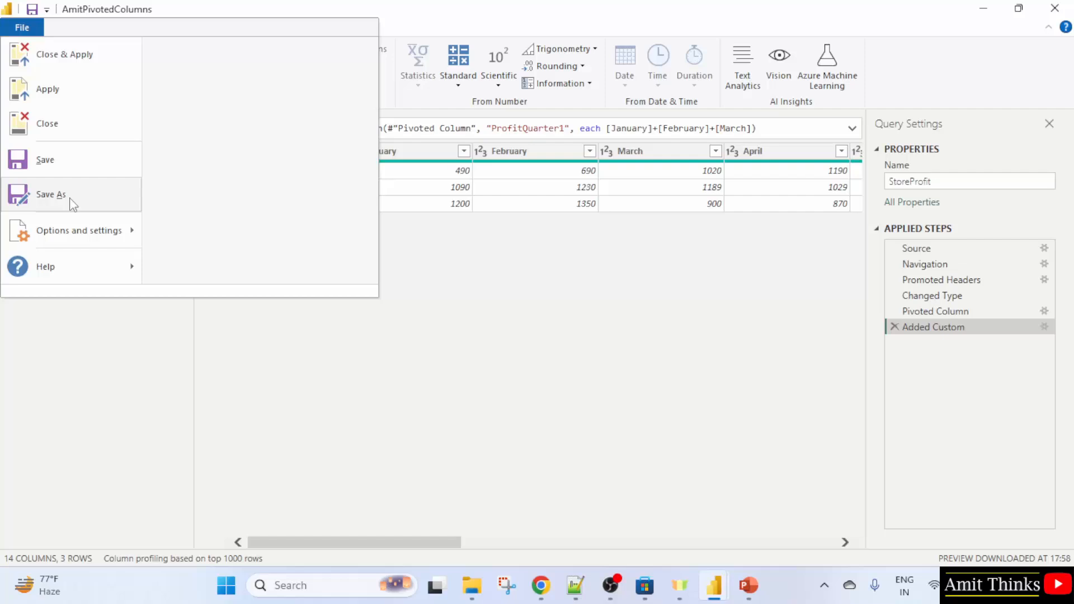
left_click(50, 193)
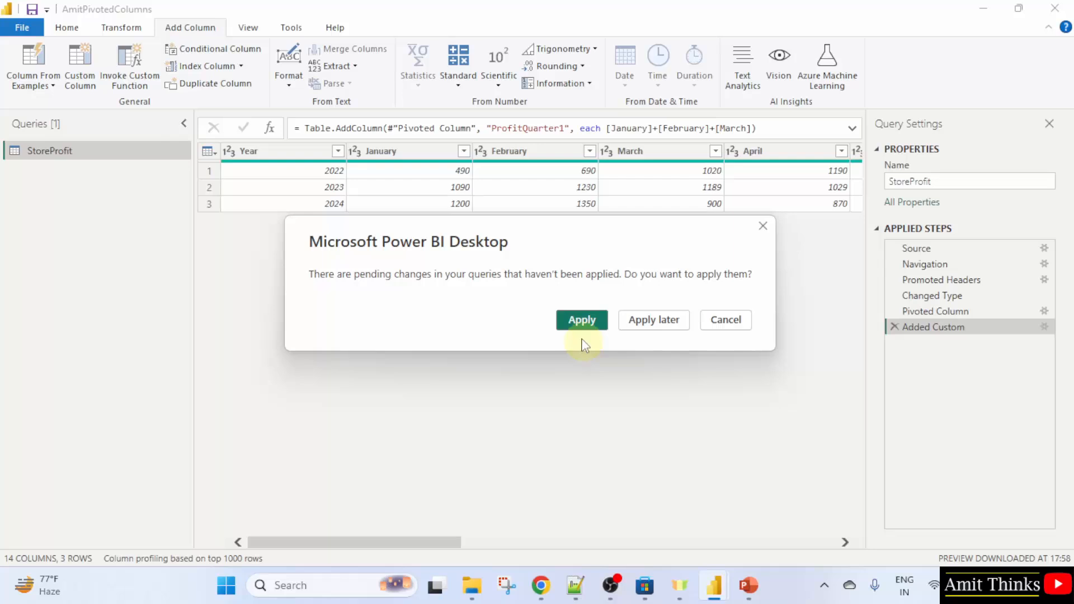
left_click(582, 321)
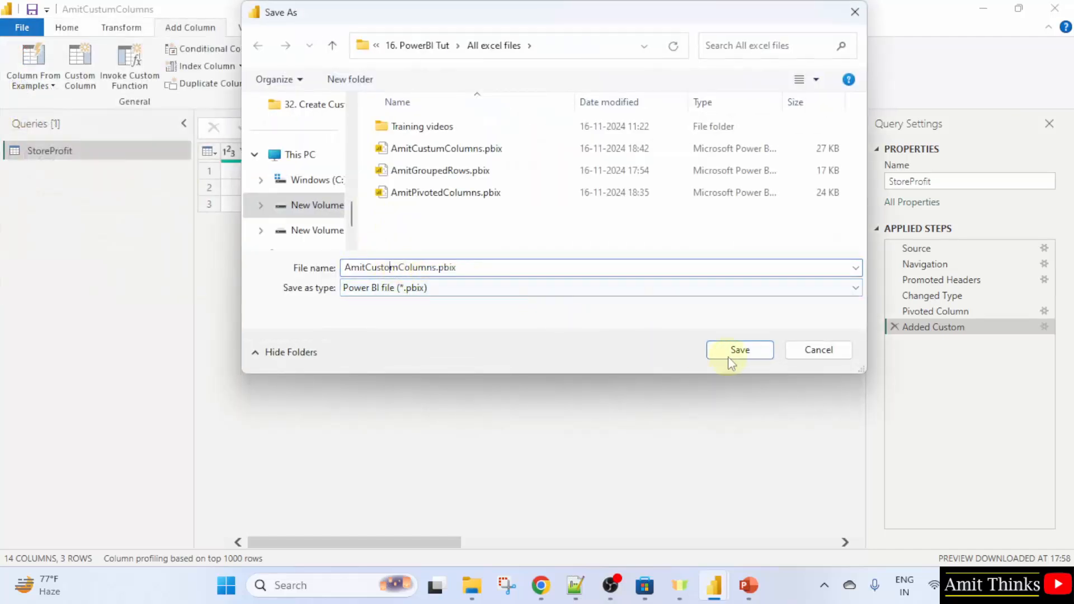
left_click(739, 350)
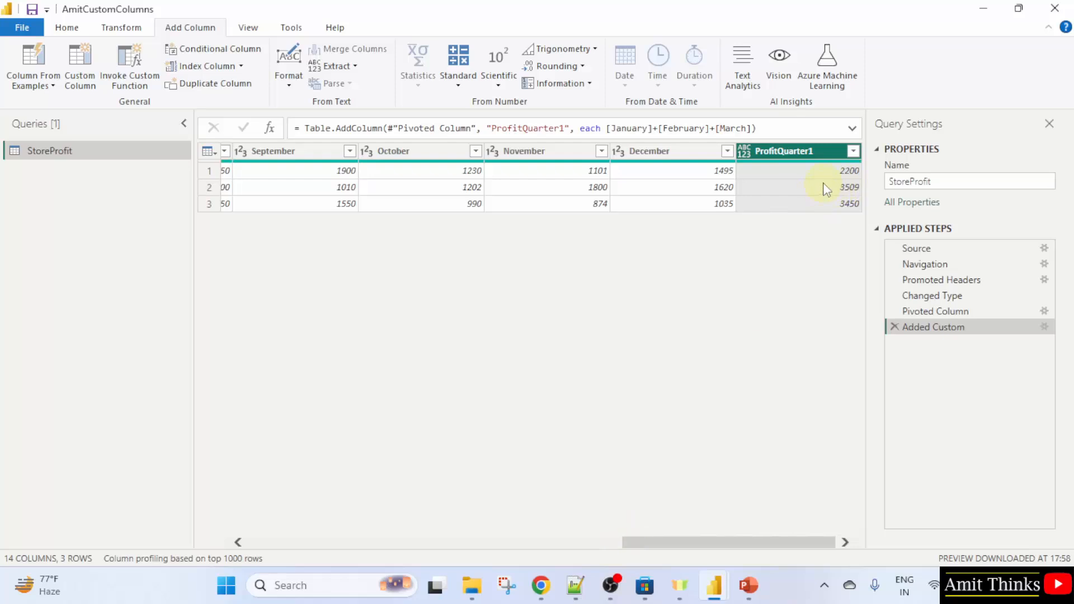
mouse_move(808, 184)
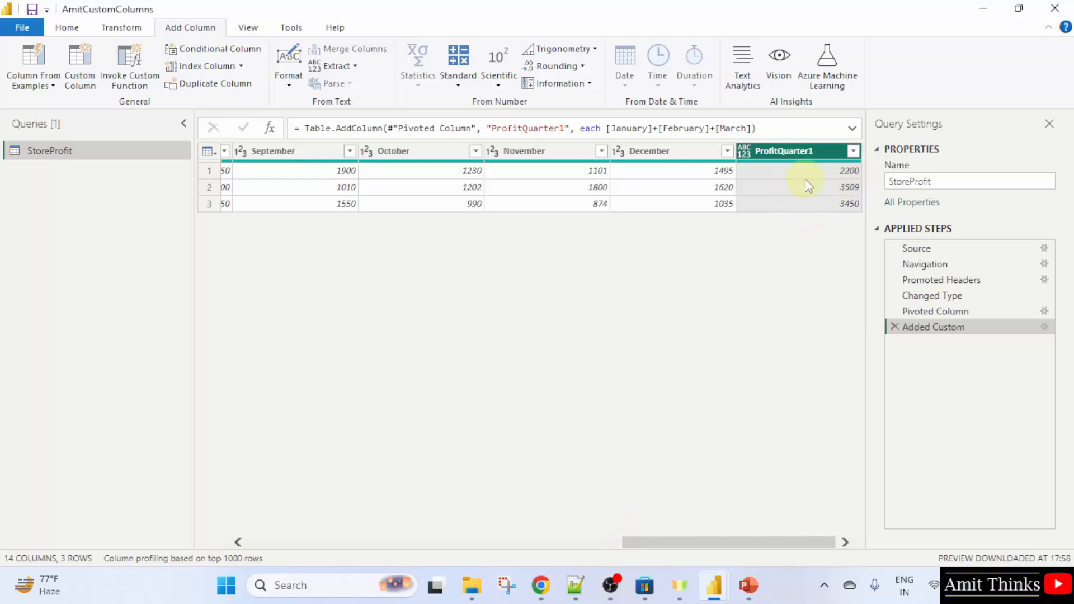